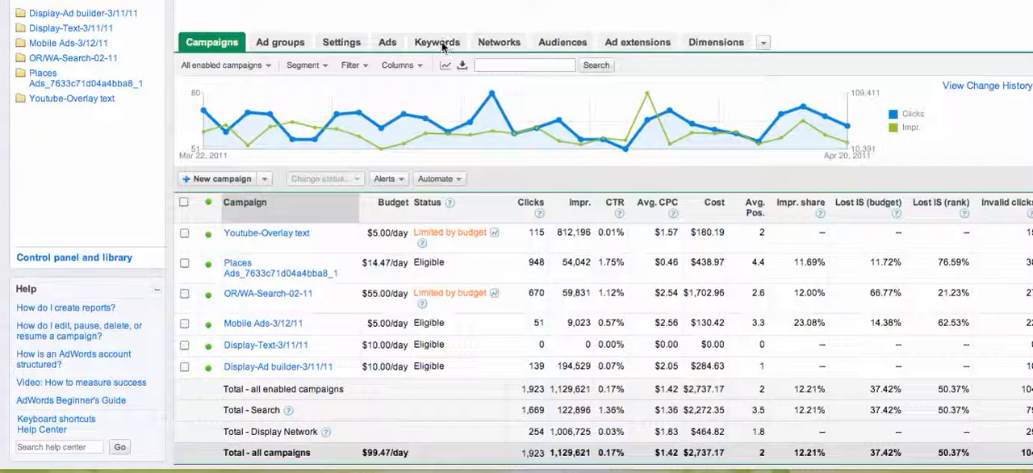
Step: Show the Keywords list for all campaigns and reveal its Filter menu
click(436, 42)
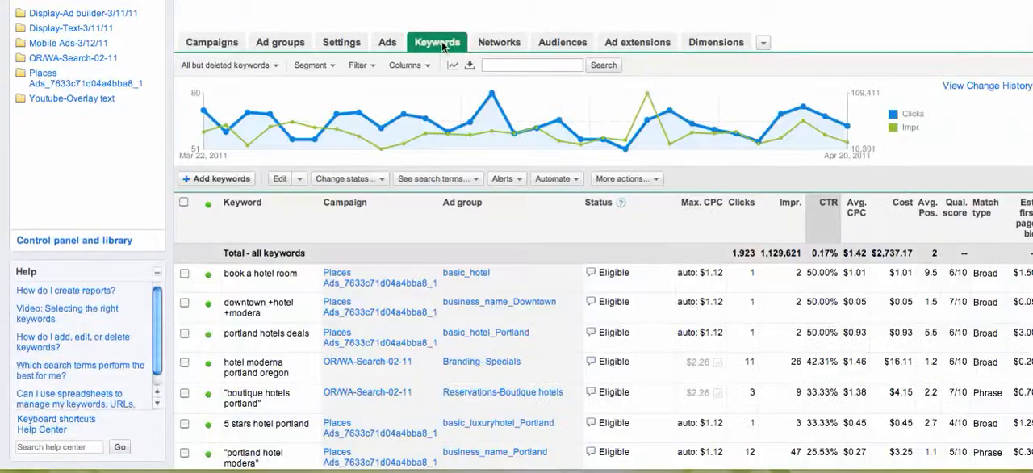
click(359, 65)
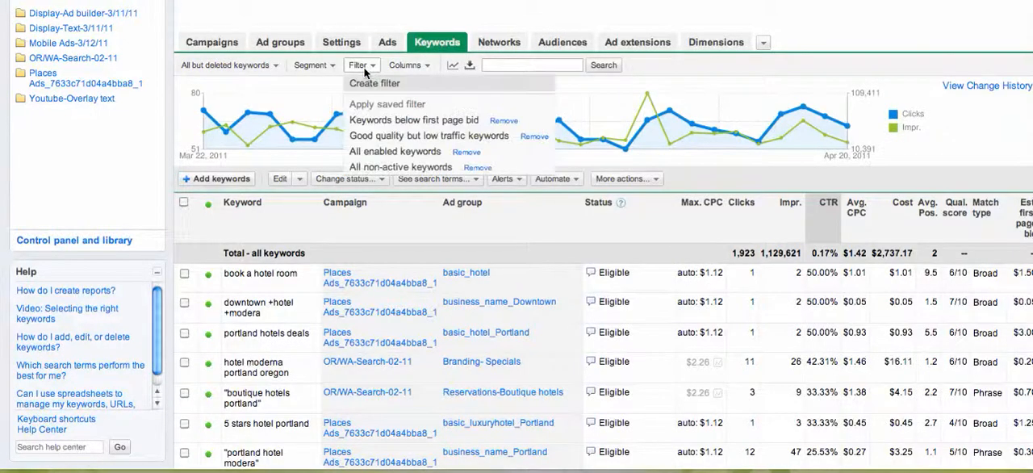
Step: Create a Cost > 20 keyword filter and mark it to be saved as 'Cost > 20.00'
click(374, 84)
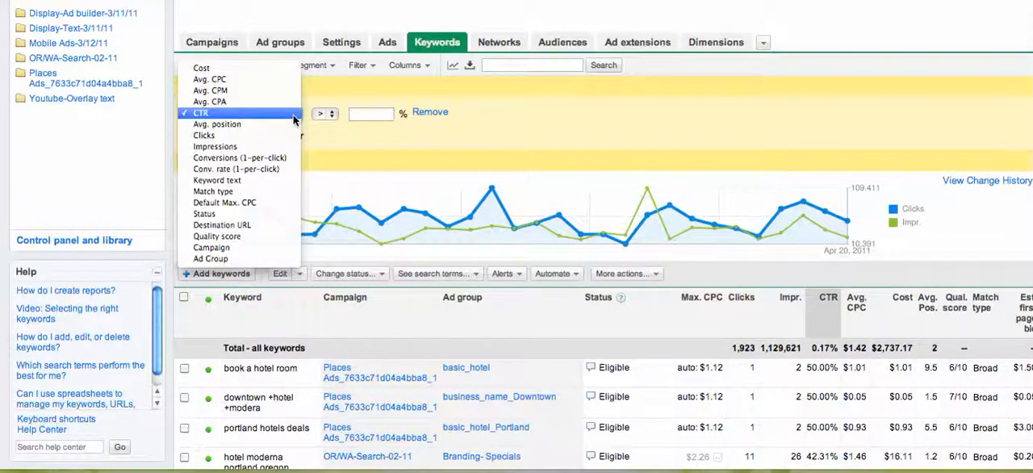
mouse_move(201, 68)
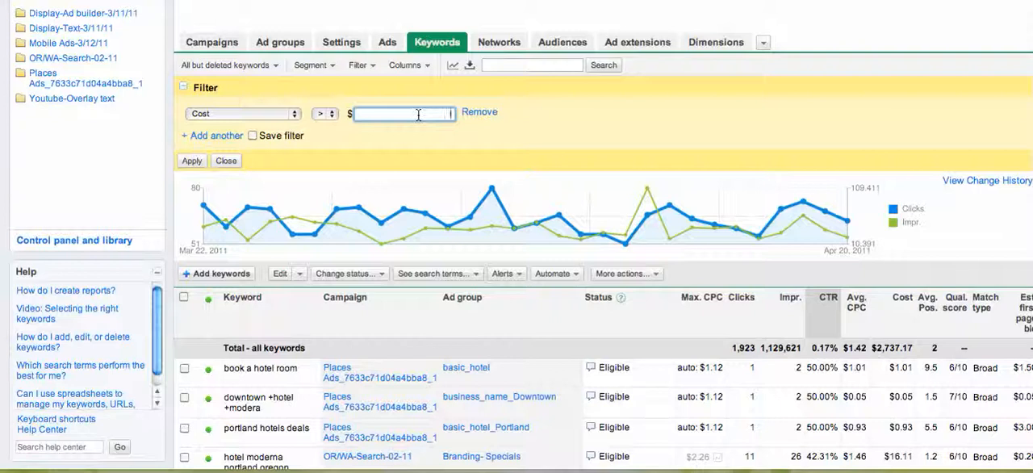
text(20)
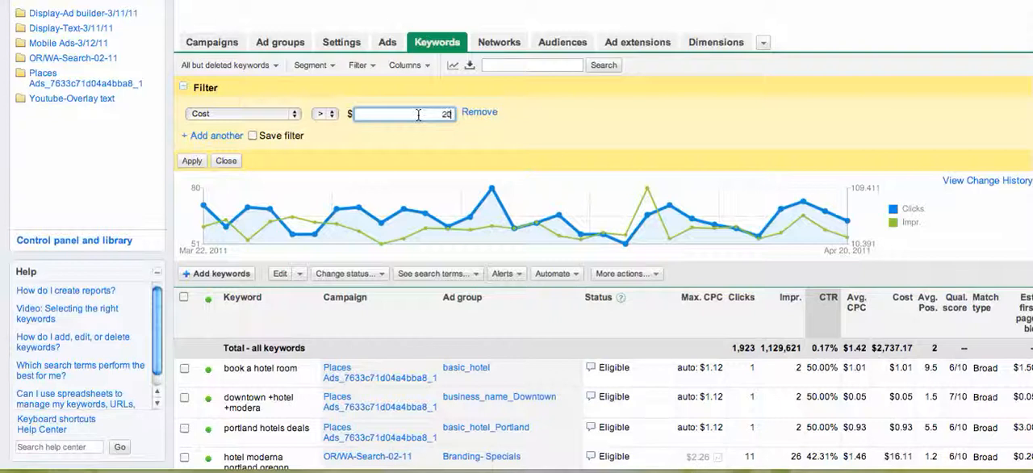
mouse_move(246, 147)
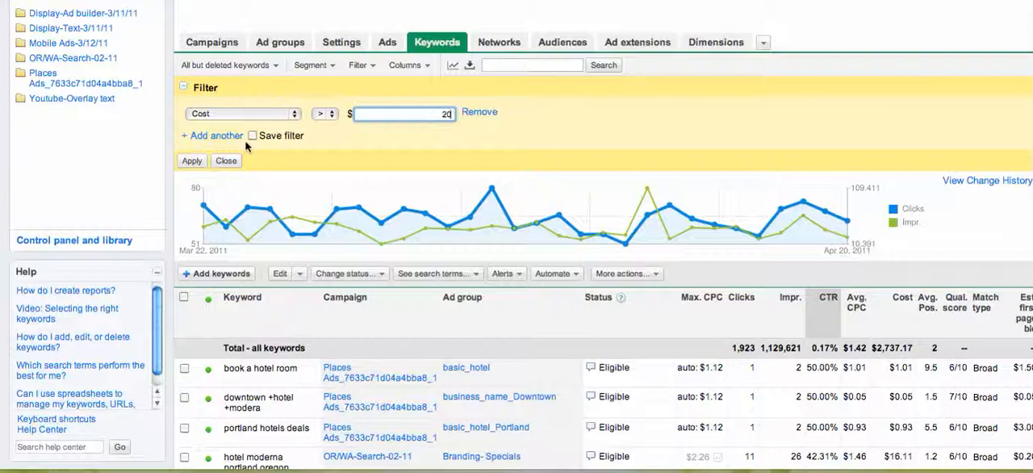
click(252, 136)
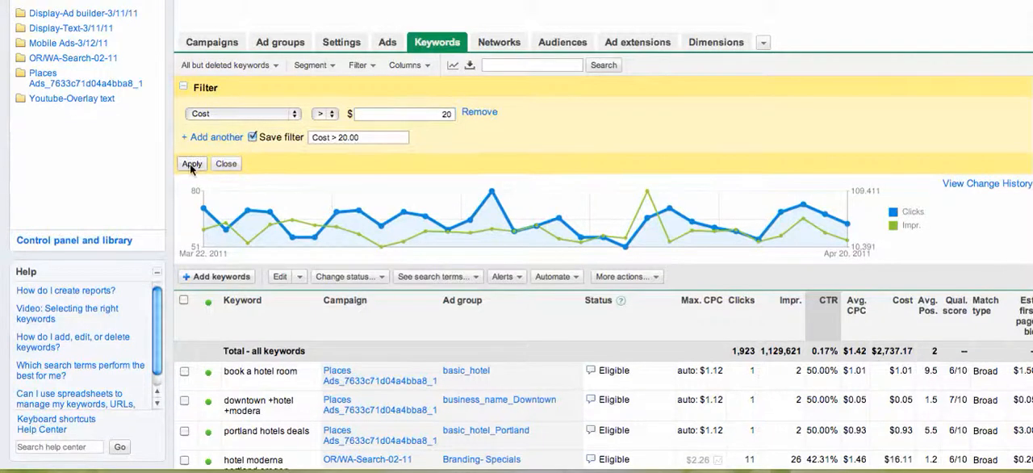
Step: Apply the saved 'Cost > 20.00' filter so only high-spend keywords remain listed
click(192, 163)
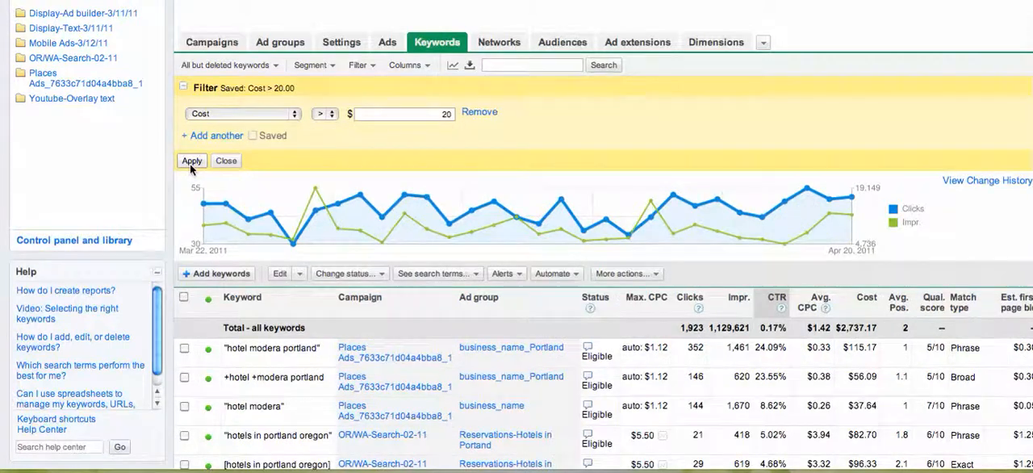
mouse_move(878, 306)
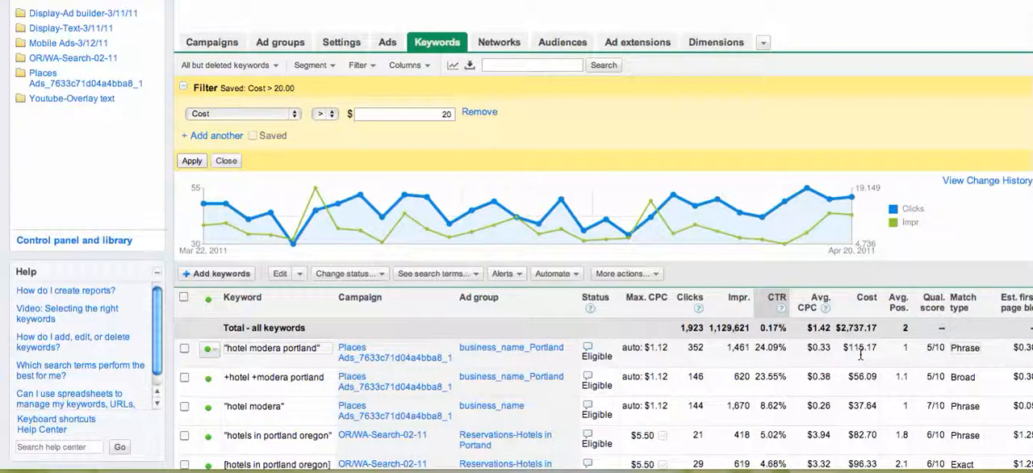
mouse_move(859, 368)
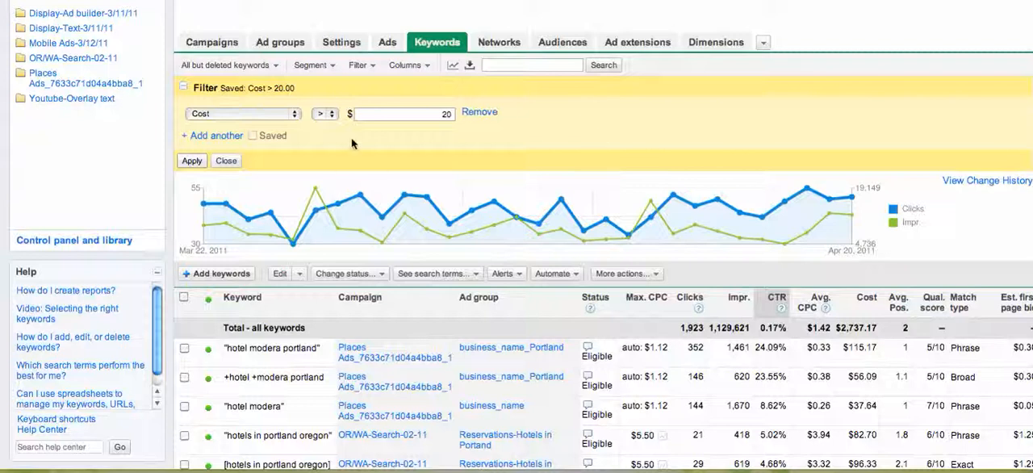
mouse_move(442, 157)
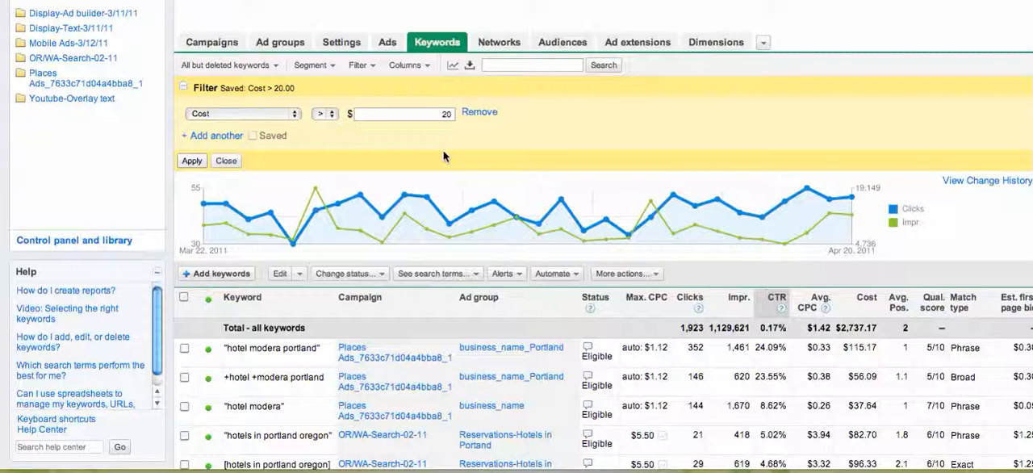
mouse_move(428, 155)
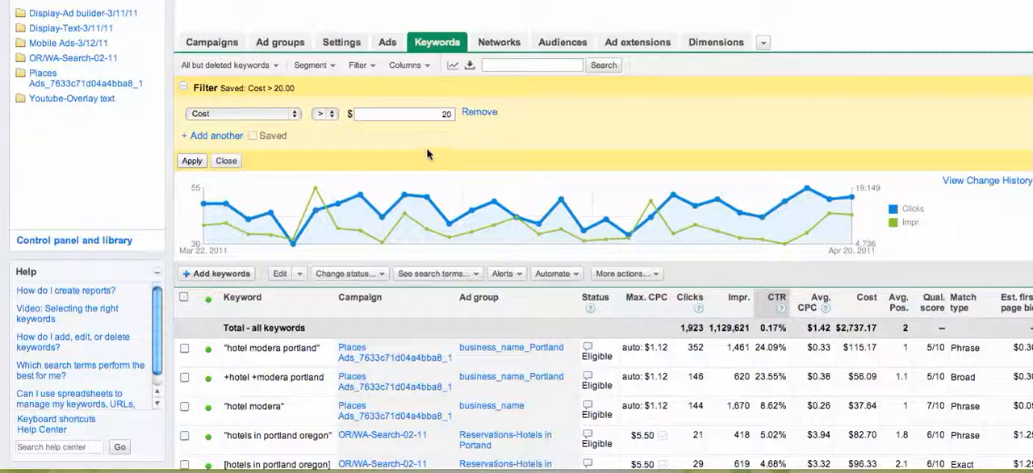
mouse_move(449, 125)
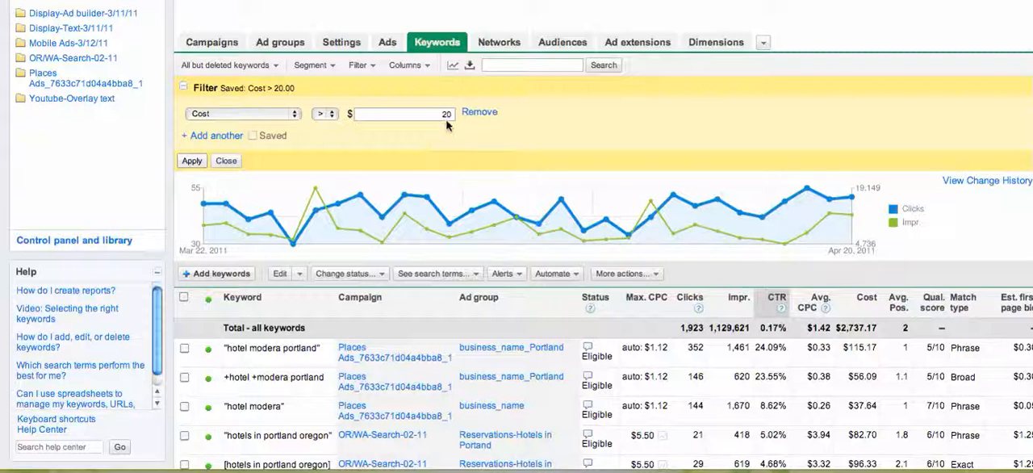
mouse_move(794, 116)
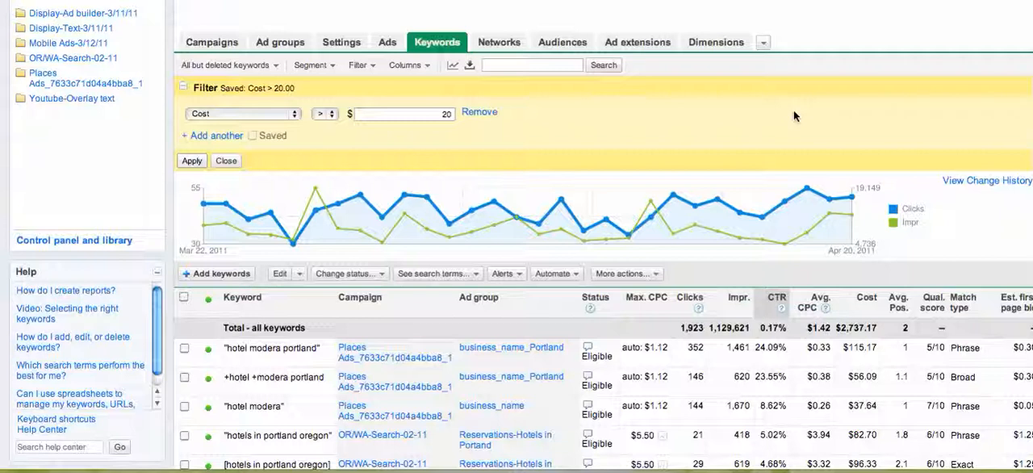
mouse_move(888, 7)
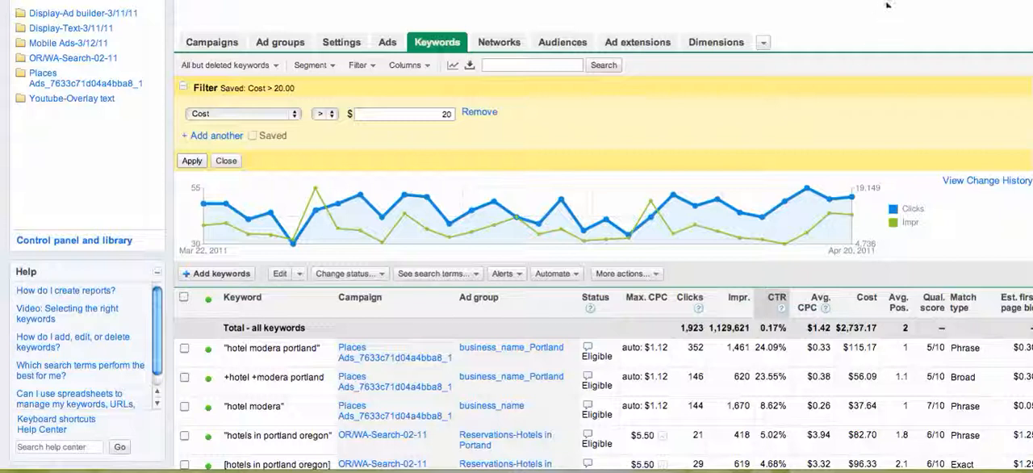